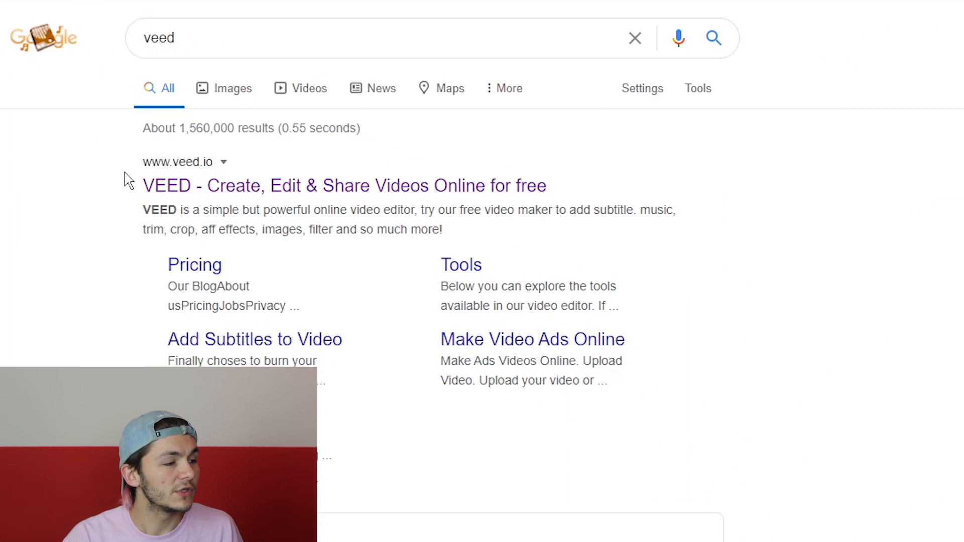
mouse_move(238, 201)
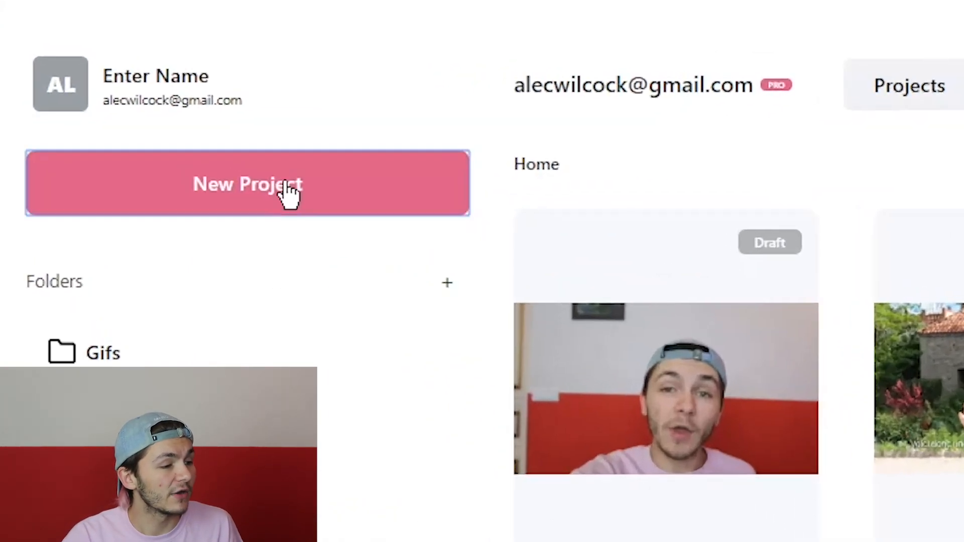
Step: Create a new blank project from the VEED dashboard
left_click(247, 183)
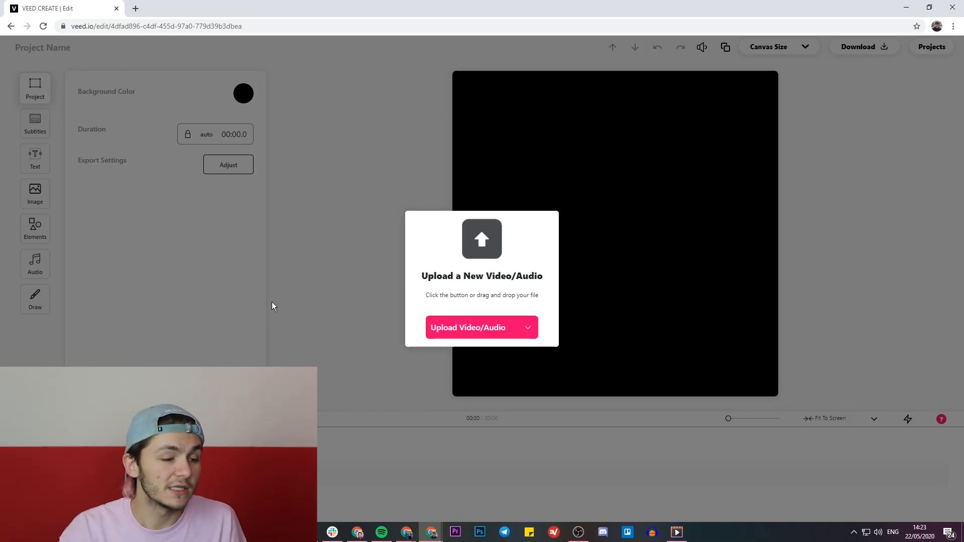
mouse_move(454, 331)
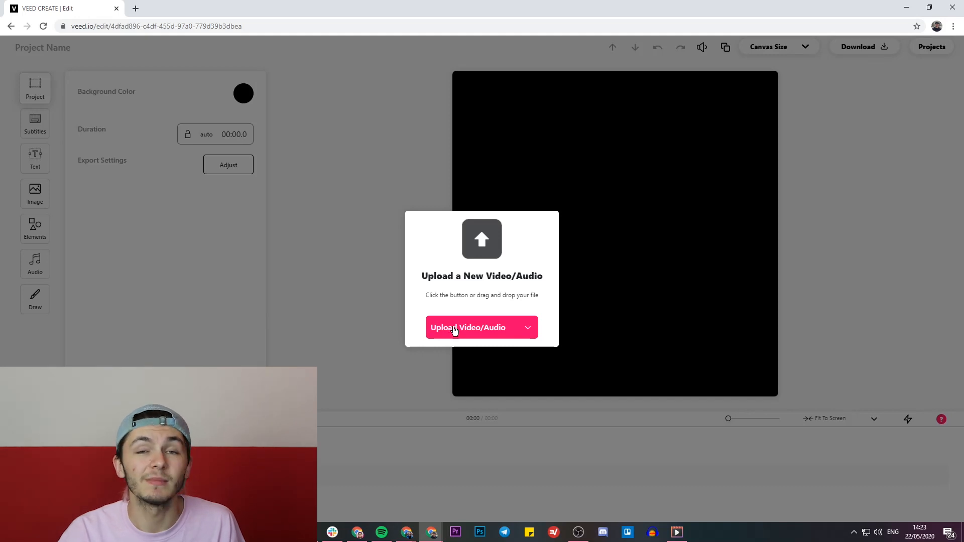
mouse_move(466, 329)
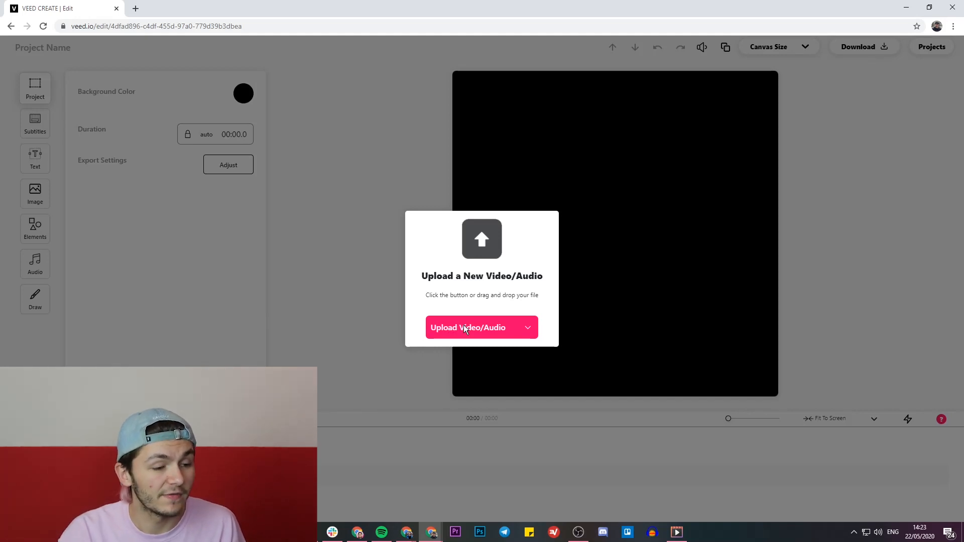
Step: Upload 'First Part.mp4' as the project's first 2.7-second clip
left_click(466, 326)
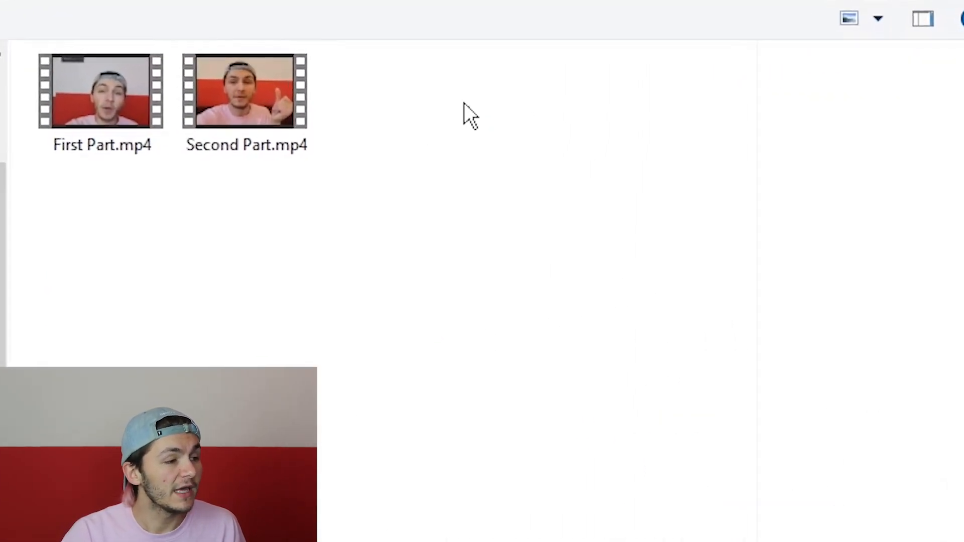
mouse_move(135, 175)
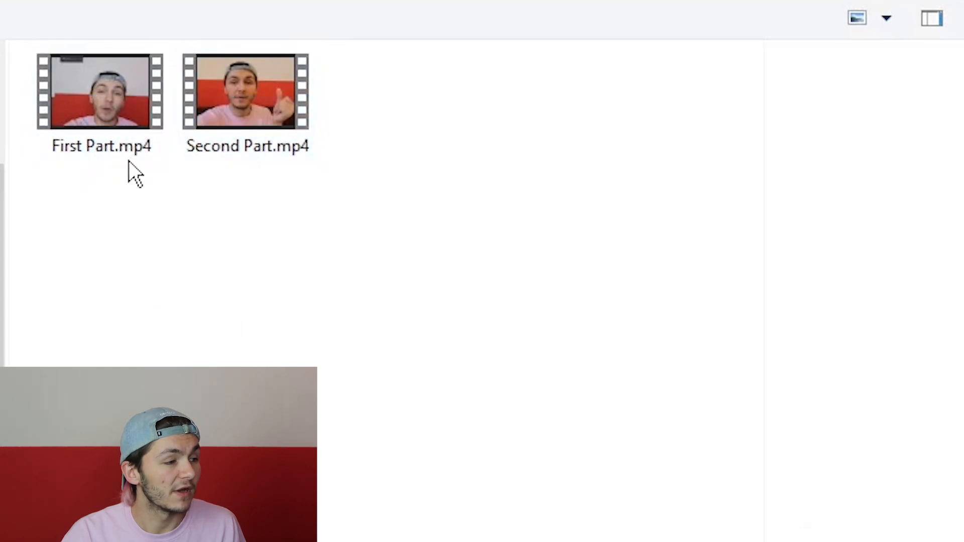
left_click(246, 92)
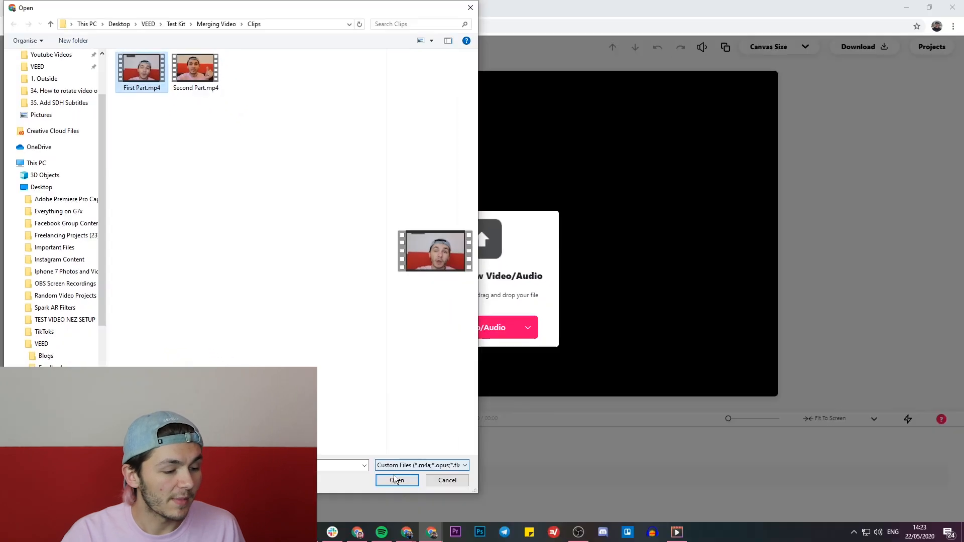
left_click(397, 480)
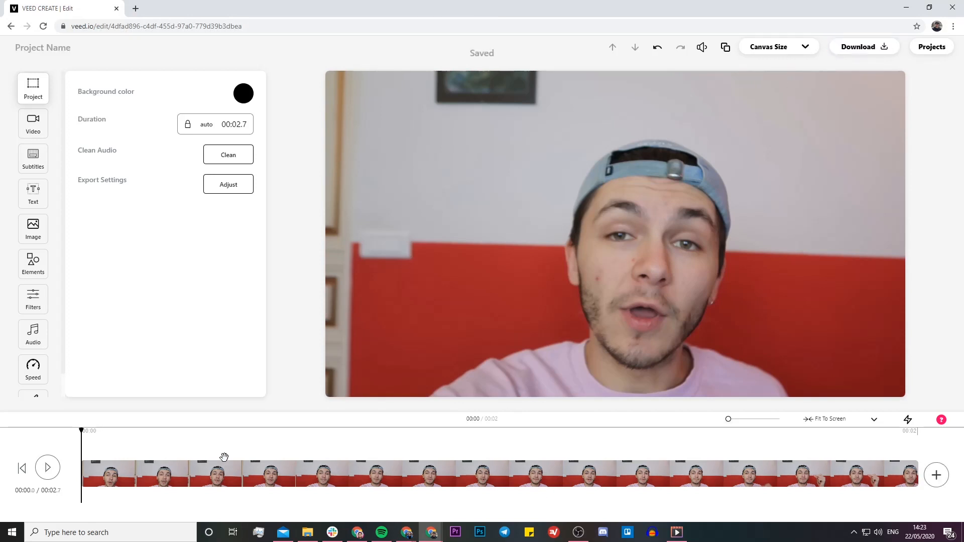
mouse_move(48, 467)
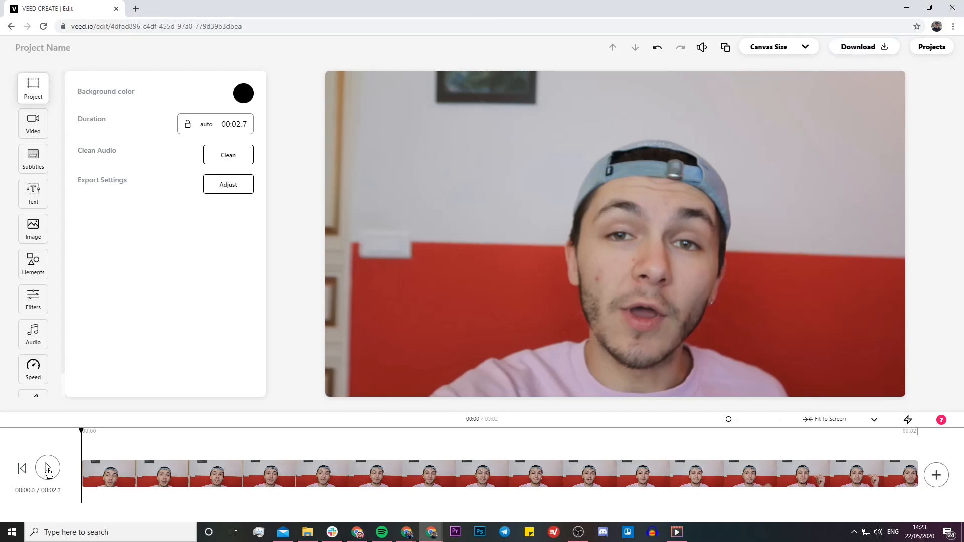
Step: Play and pause the 2.7-second First Part clip in the preview
left_click(48, 468)
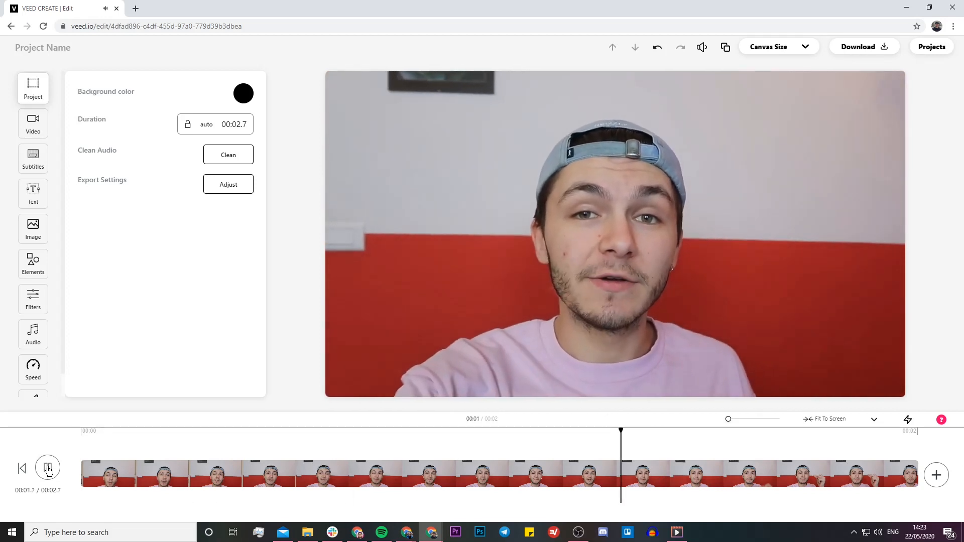
left_click(22, 467)
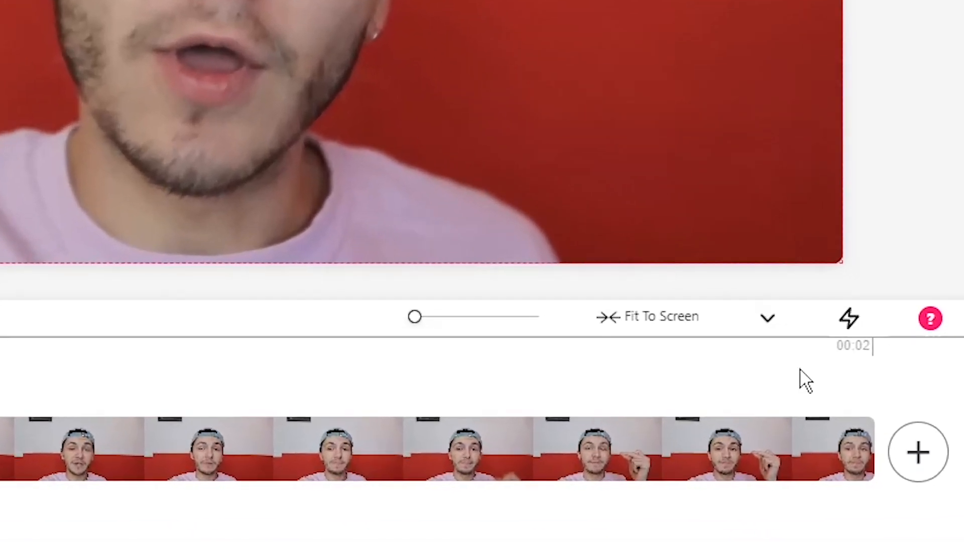
mouse_move(917, 452)
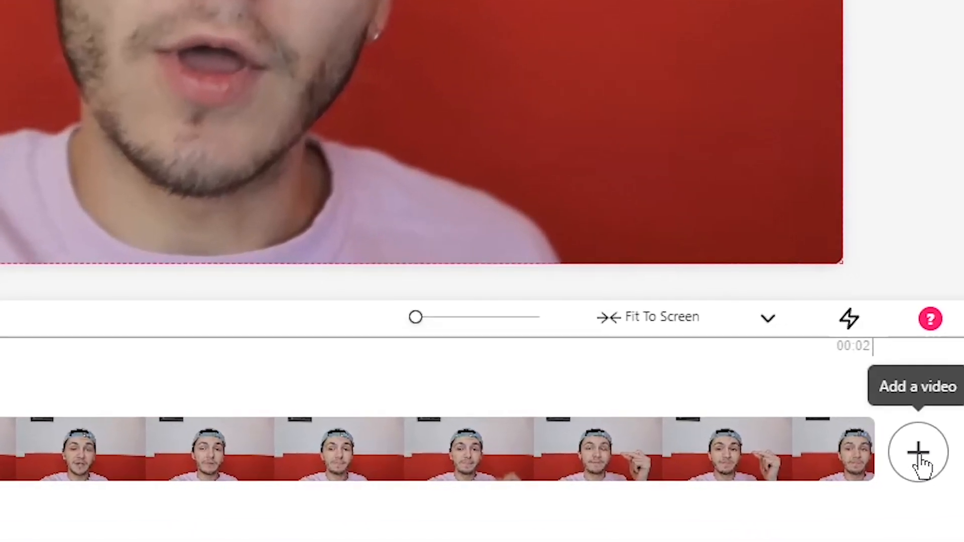
Step: Add 'Second Part.mp4' after First Part, making the timeline 5.1 seconds
left_click(918, 452)
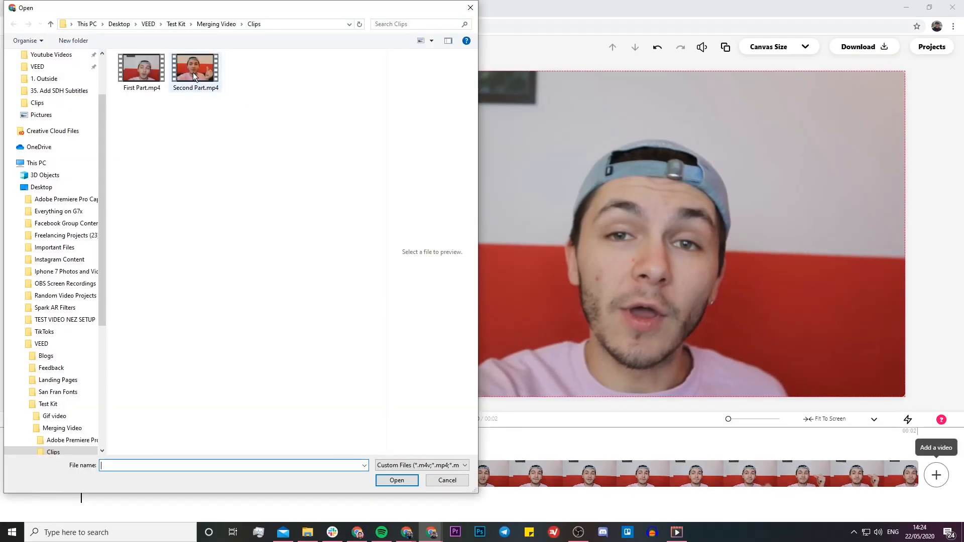
left_click(196, 66)
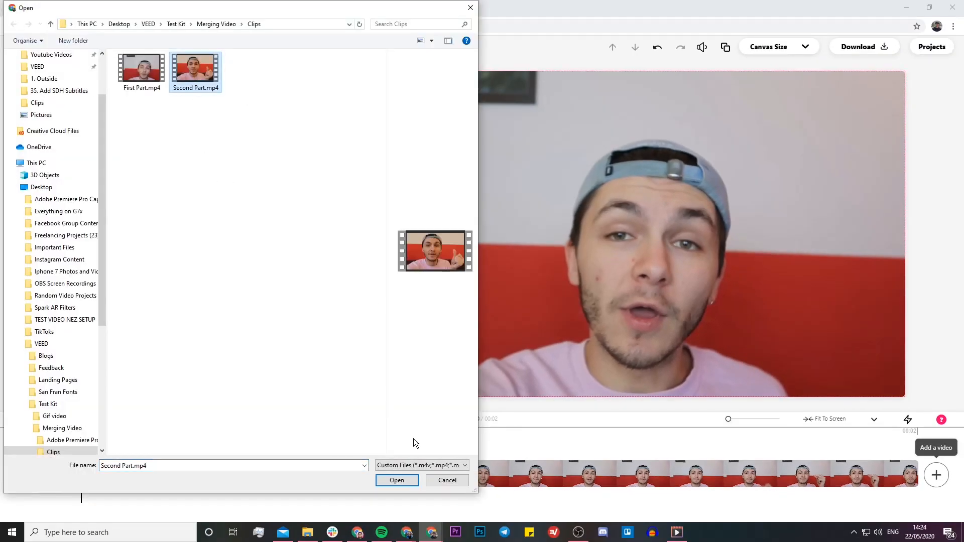
left_click(396, 480)
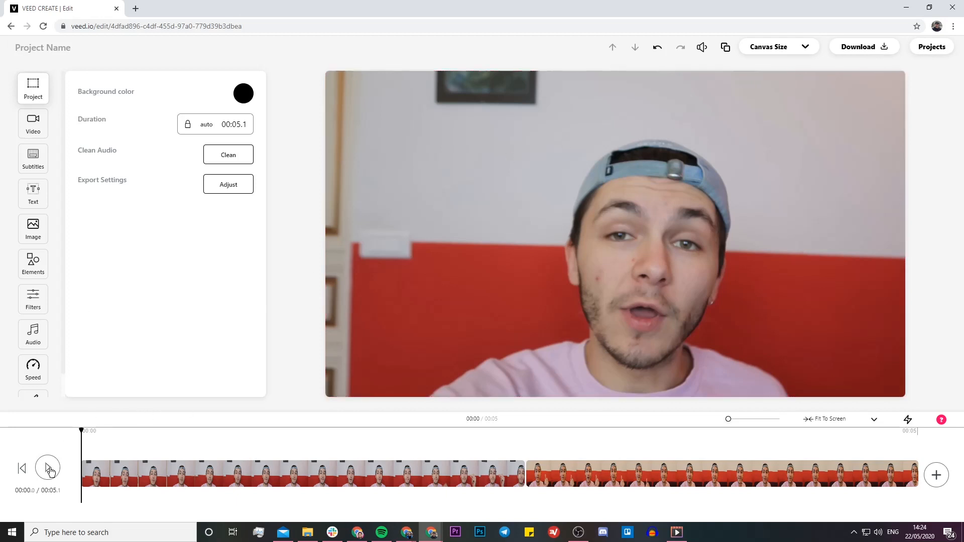
Step: Play the merged 5.1-second video into the Second Part clip, then pause
left_click(48, 467)
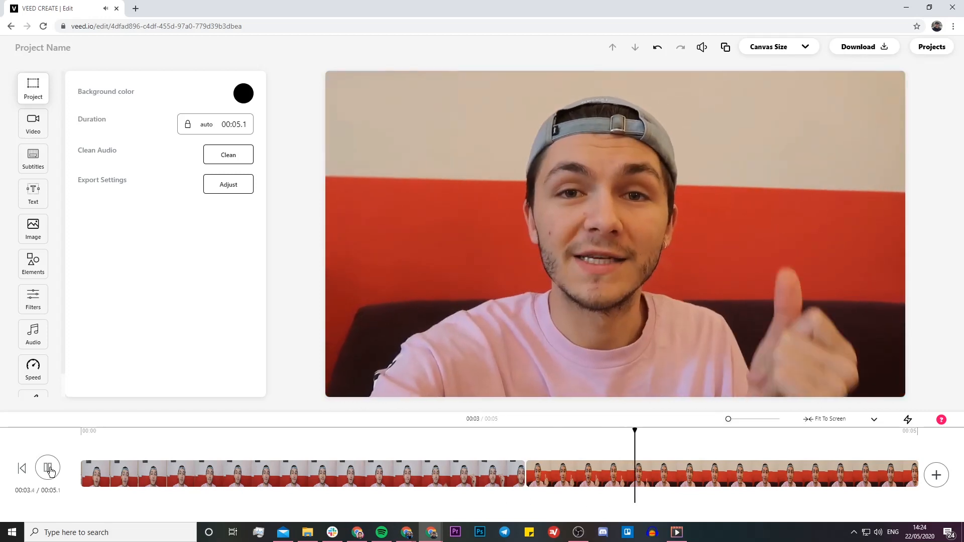
left_click(48, 468)
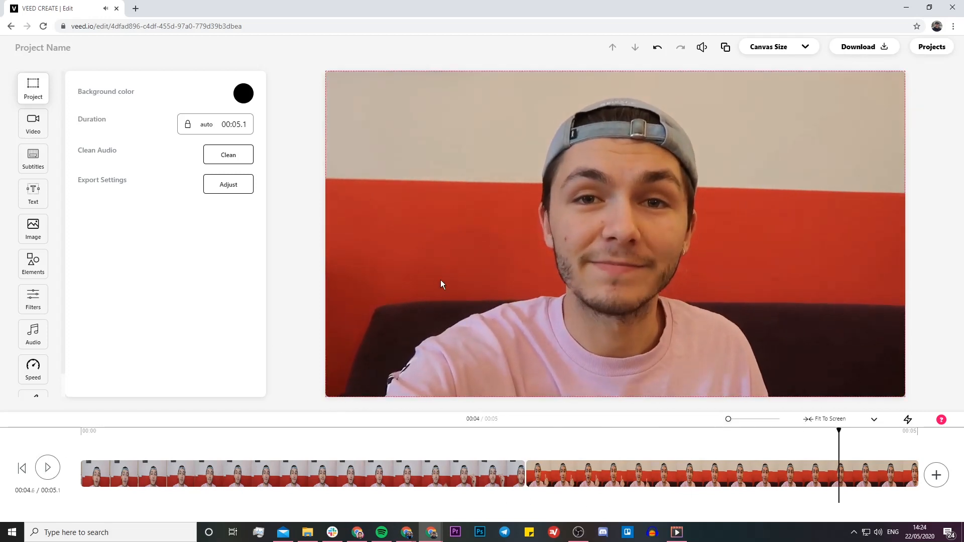
mouse_move(513, 421)
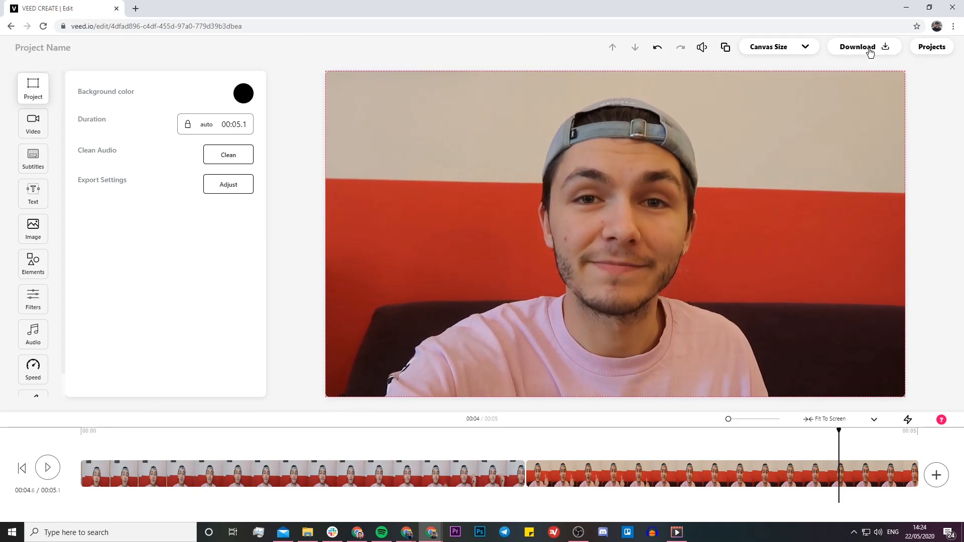
mouse_move(731, 344)
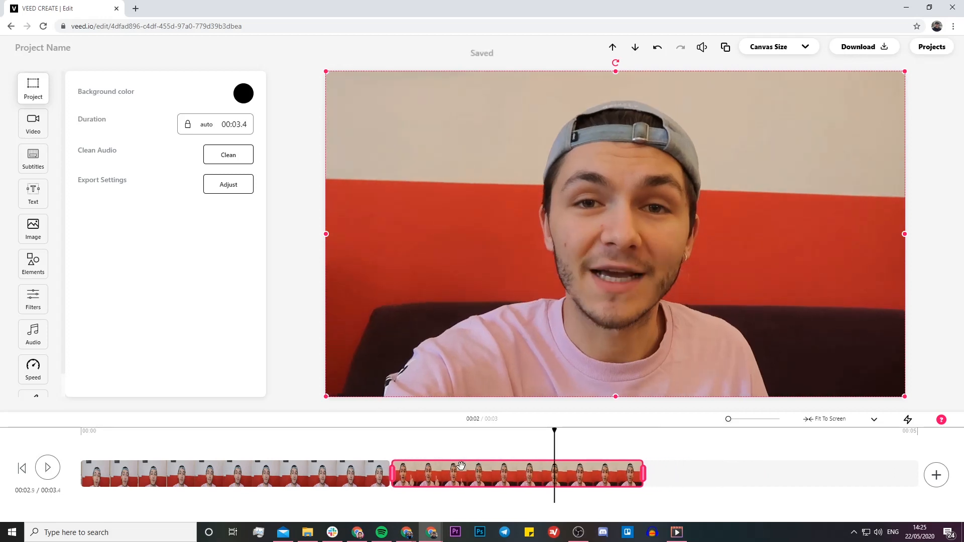
Step: Undo three times to restore the full Second Part clip and 5.1-second length
left_click(657, 46)
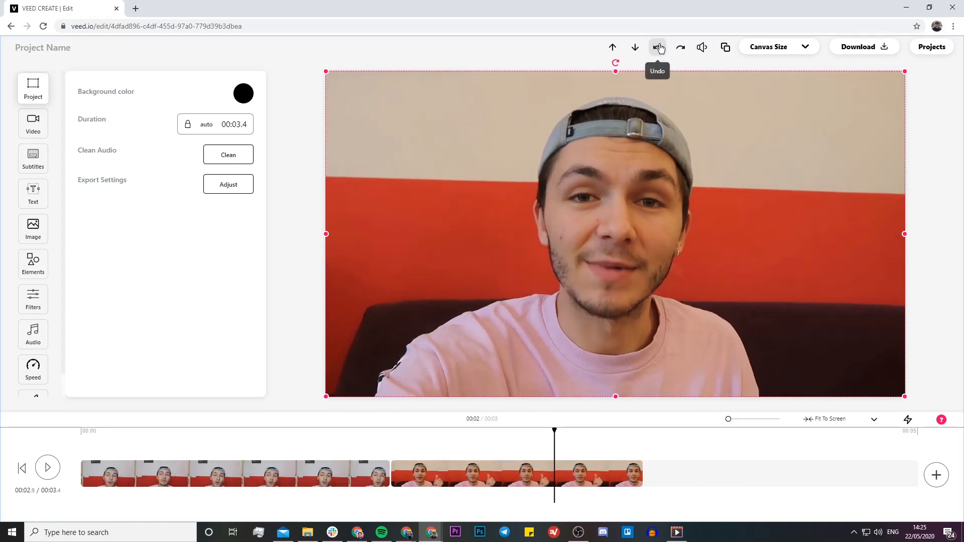
left_click(658, 47)
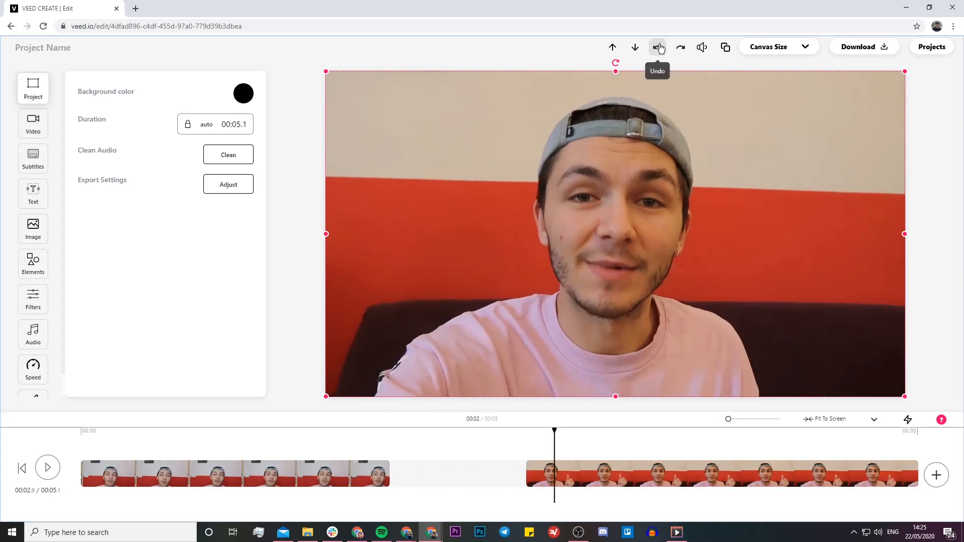
left_click(657, 47)
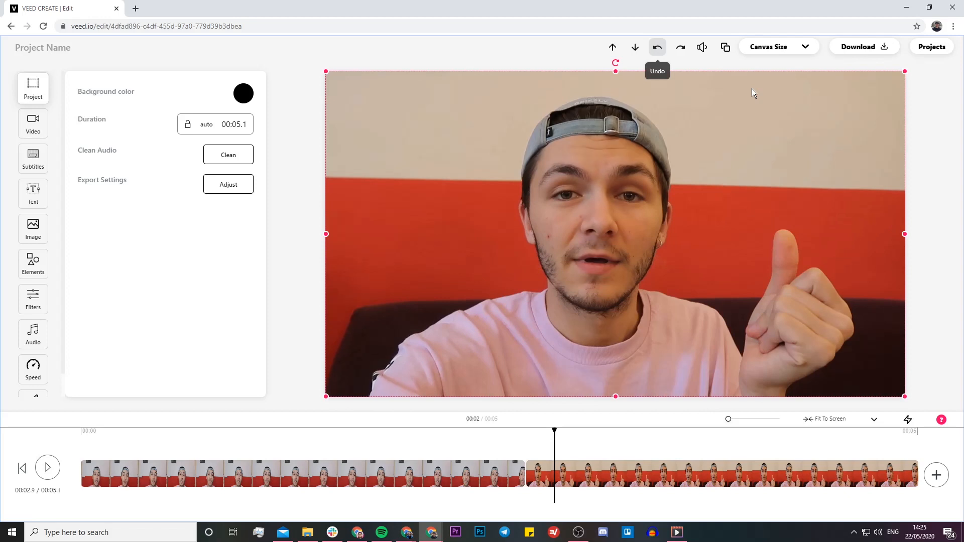
mouse_move(860, 54)
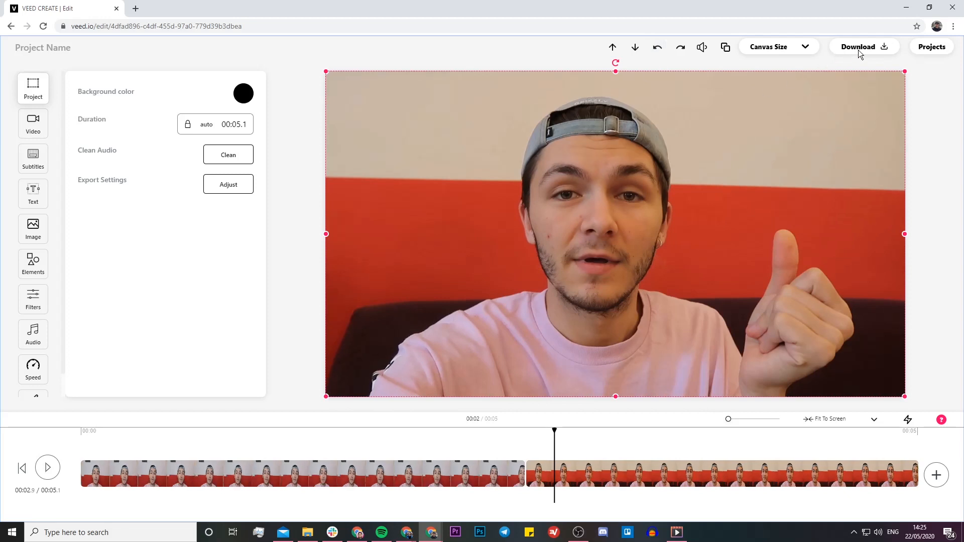
Step: Export and download the merged video as 'Project Name (3).mp4', then open it
left_click(858, 47)
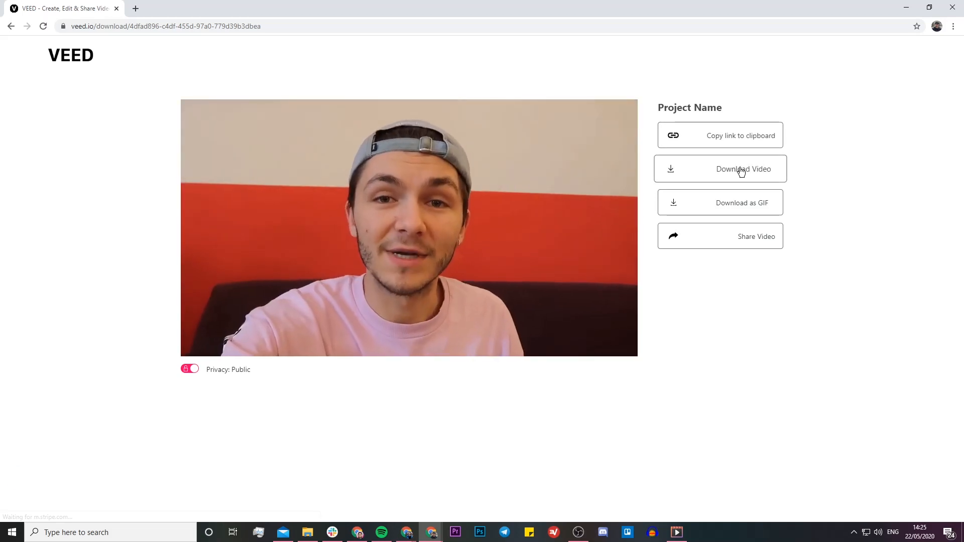
left_click(720, 170)
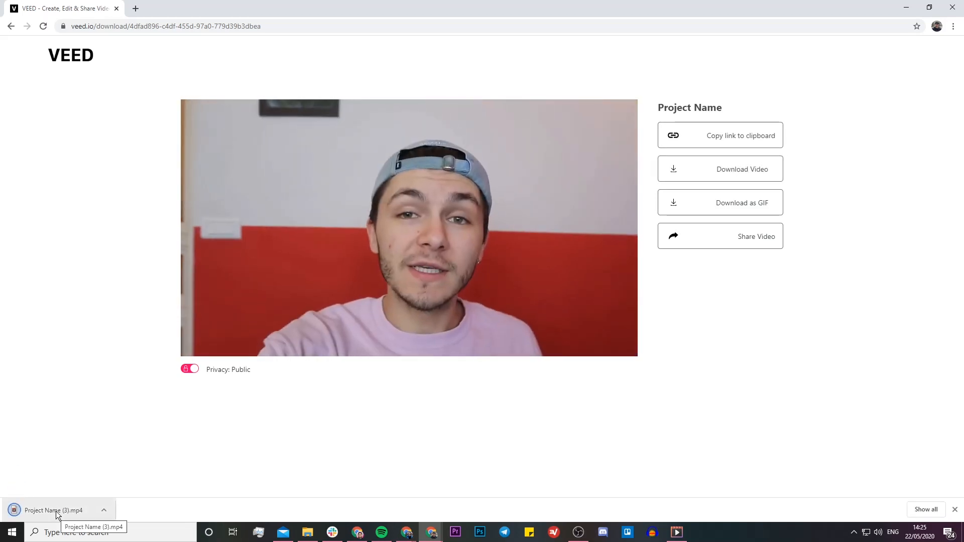
left_click(54, 510)
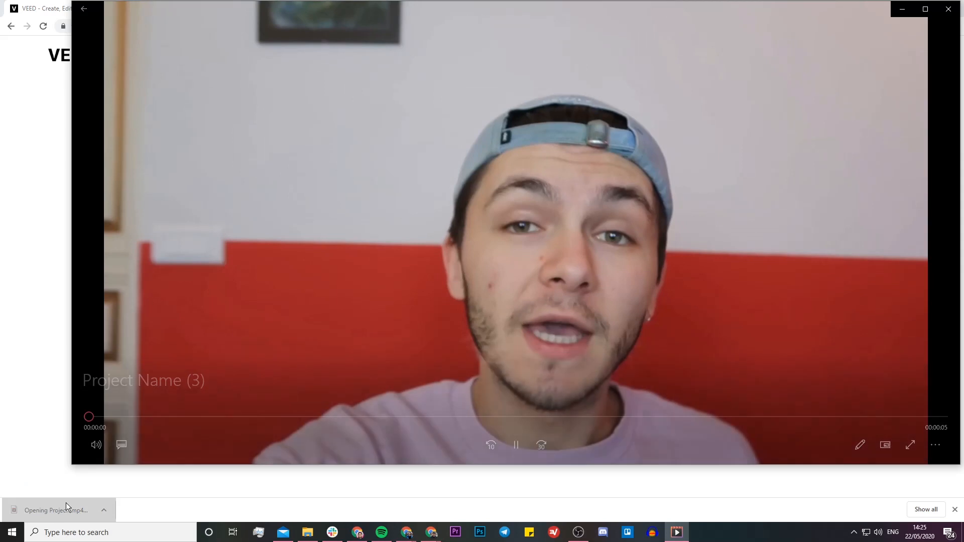